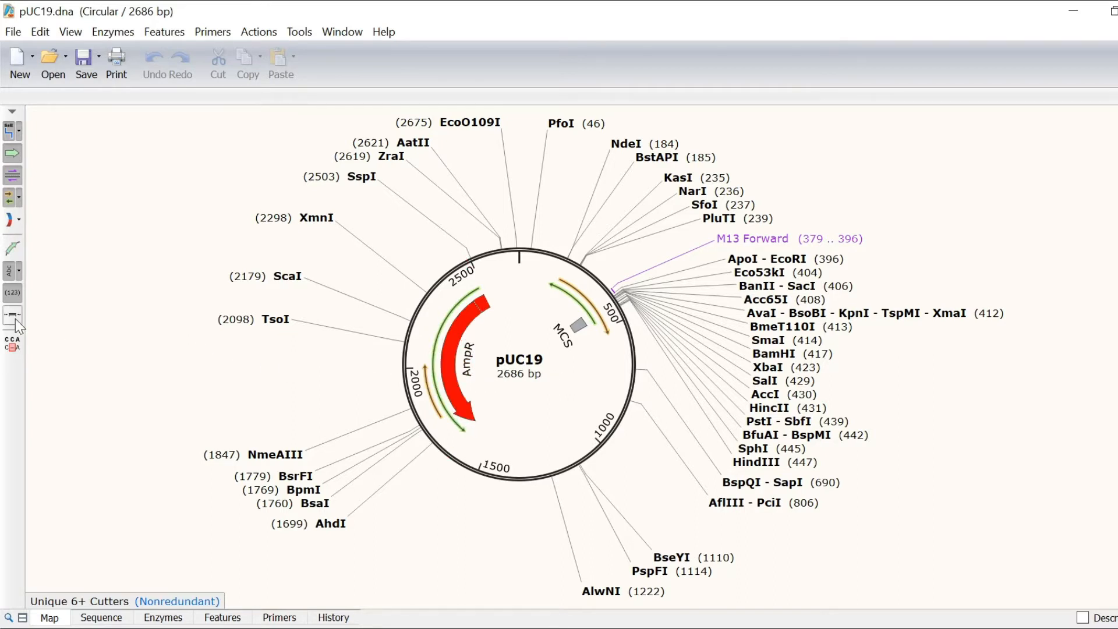
{"action": "mouse_move", "coordinate": [9, 313]}
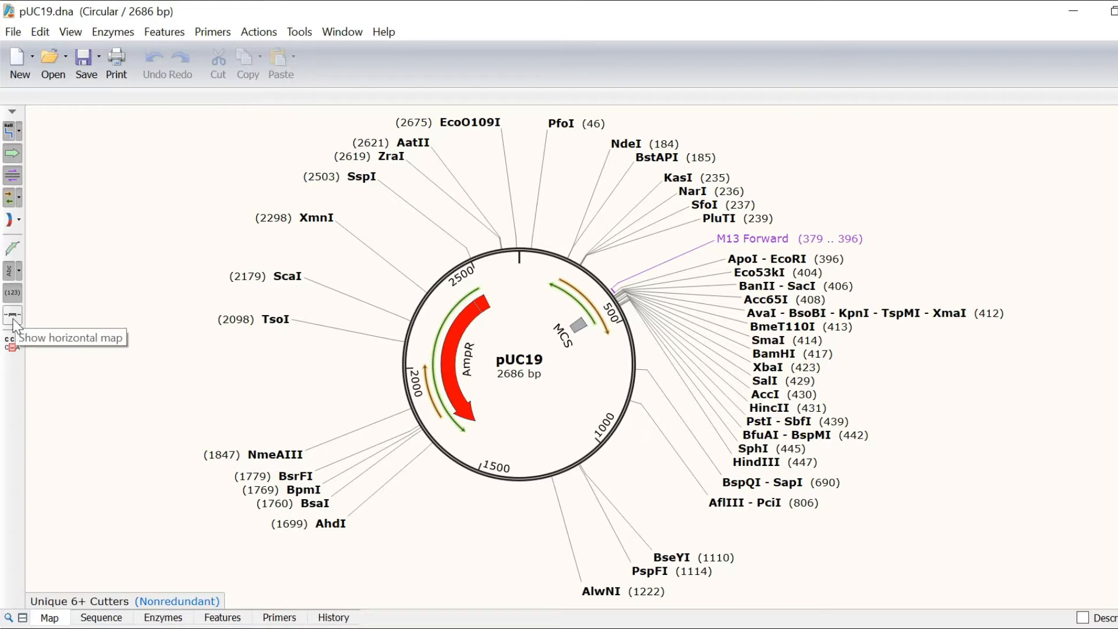
- Select the 324 bp ORF spanning 146–469 on the pUC19 circular map
{"action": "left_click", "coordinate": [9, 313]}
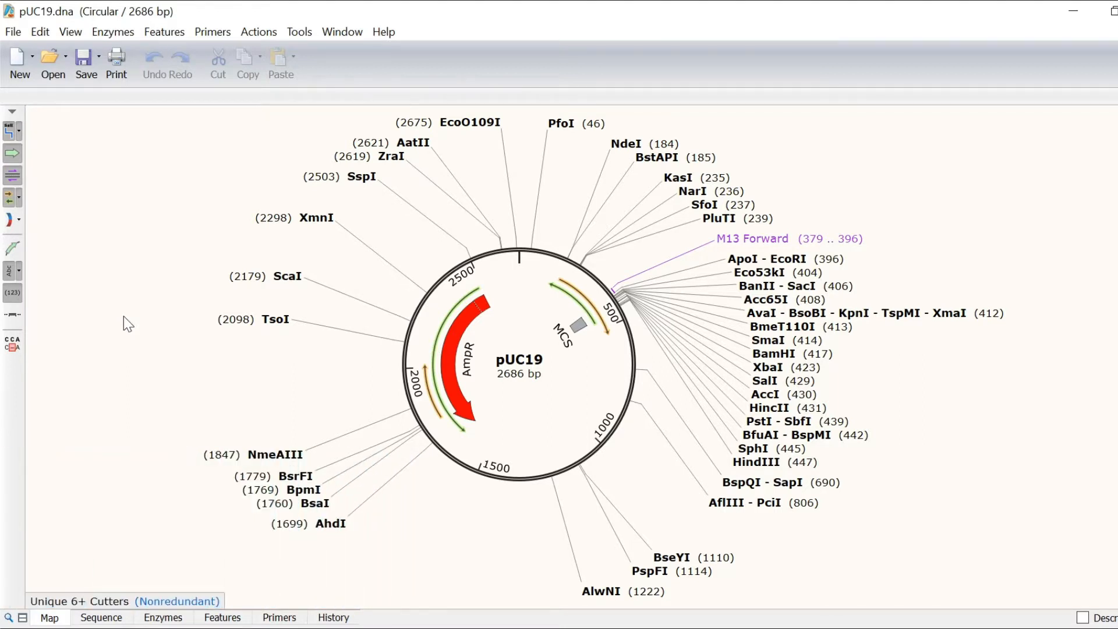
{"action": "mouse_move", "coordinate": [407, 287]}
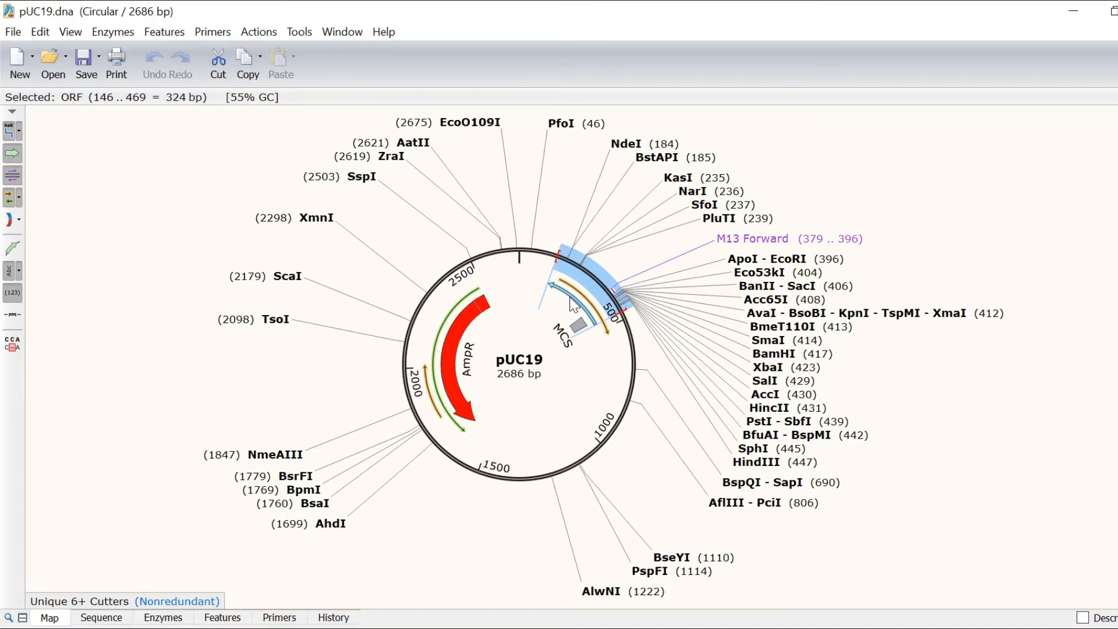
- Add a translated feature named lacZa over the selected 146–469 ORF
{"action": "left_click", "coordinate": [164, 32]}
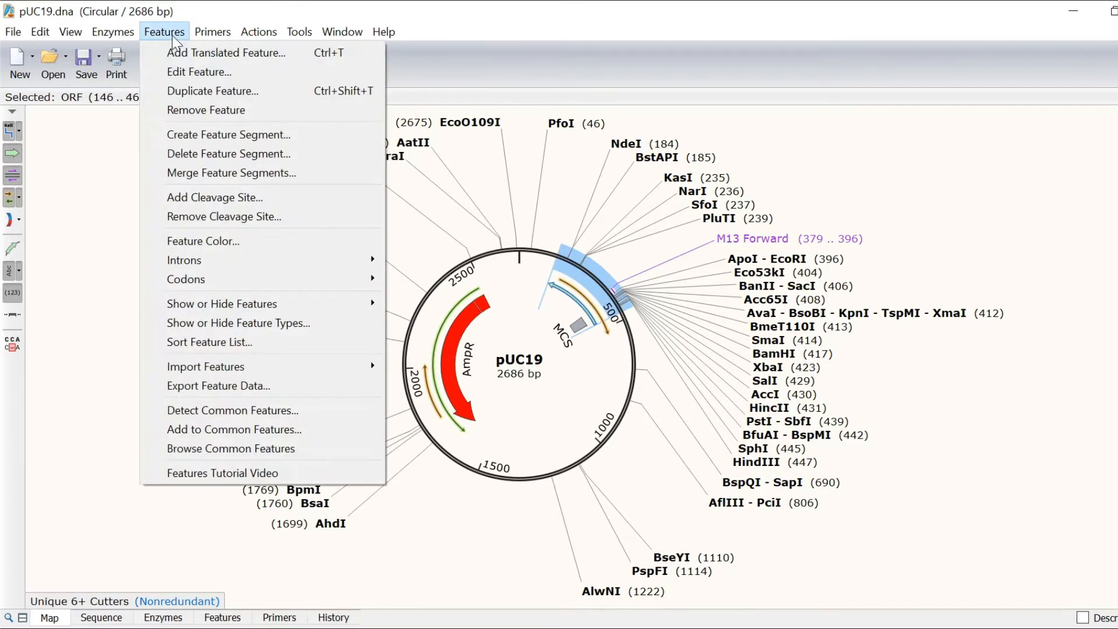
{"action": "mouse_move", "coordinate": [224, 53]}
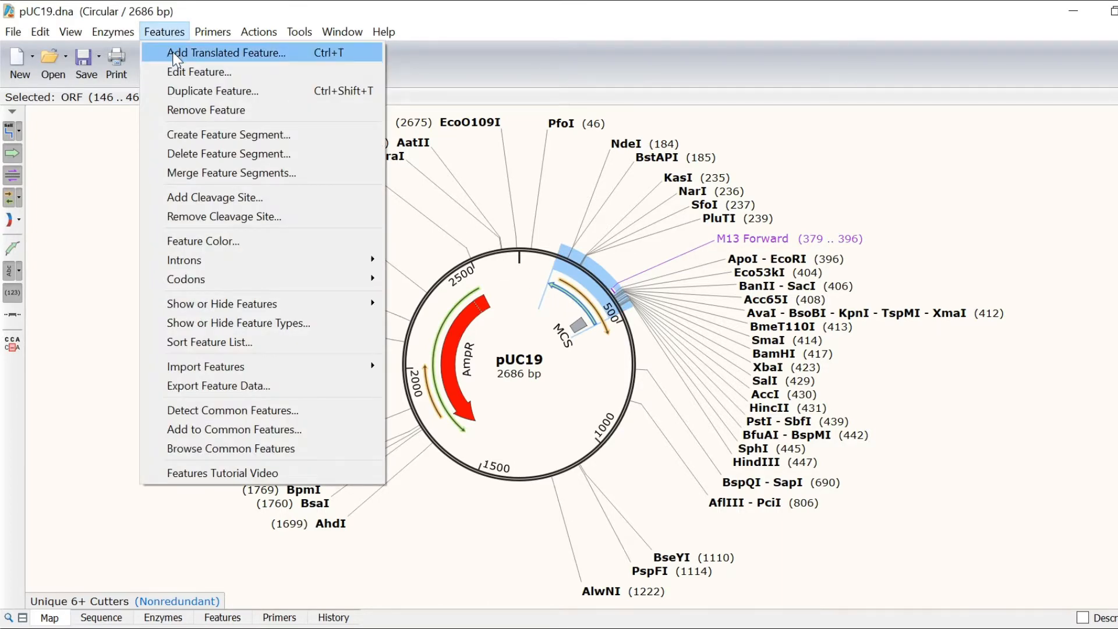
{"action": "left_click", "coordinate": [226, 52]}
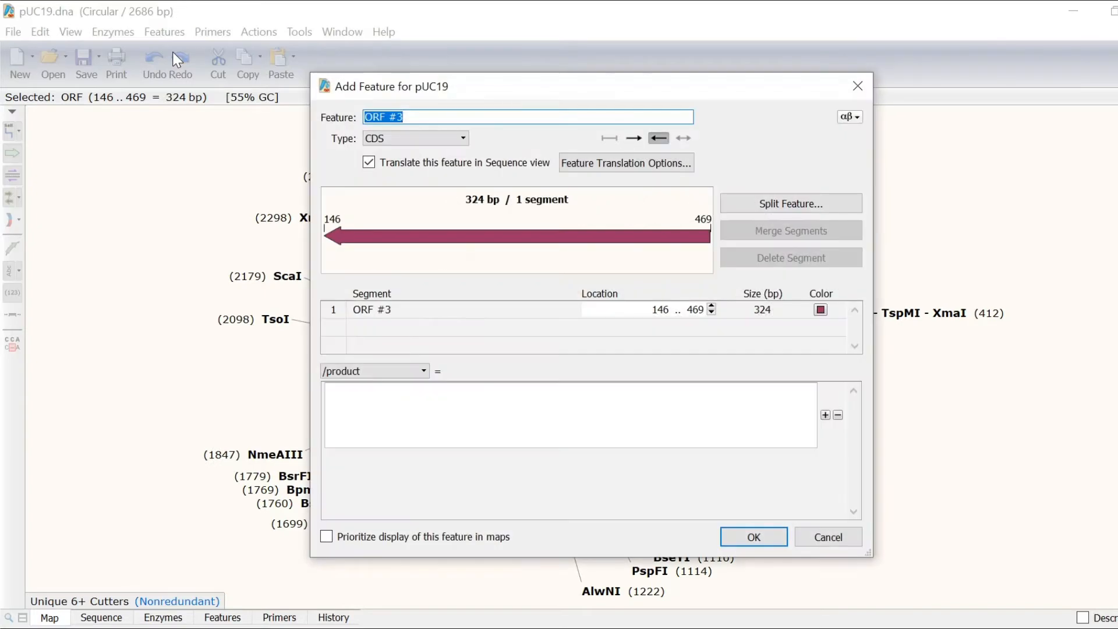
{"action": "type", "text": "lacZa"}
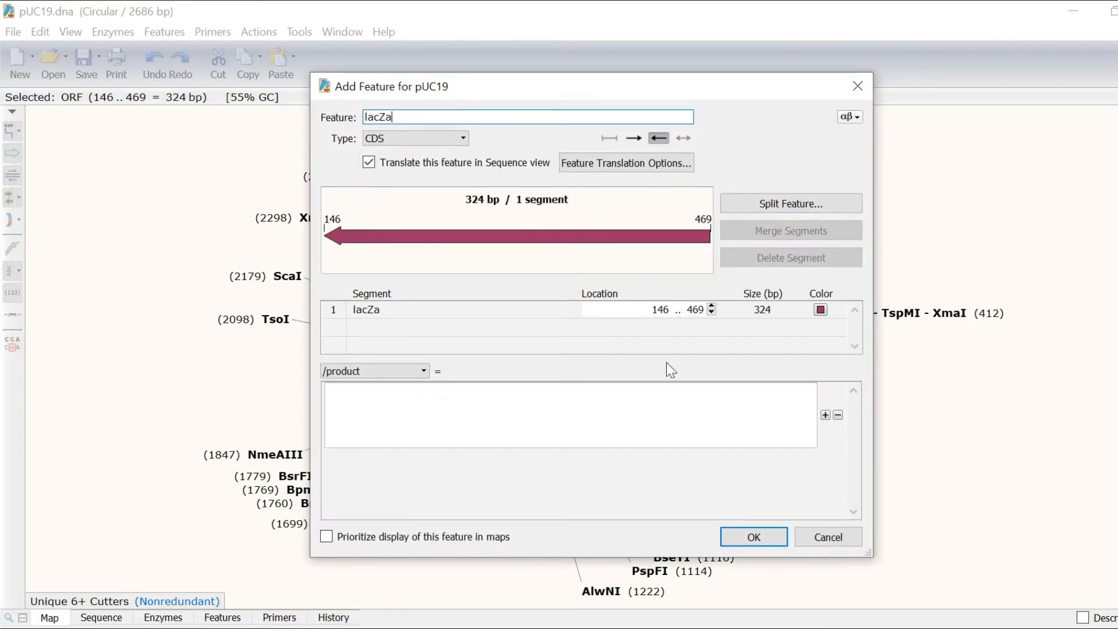
{"action": "left_click", "coordinate": [754, 536]}
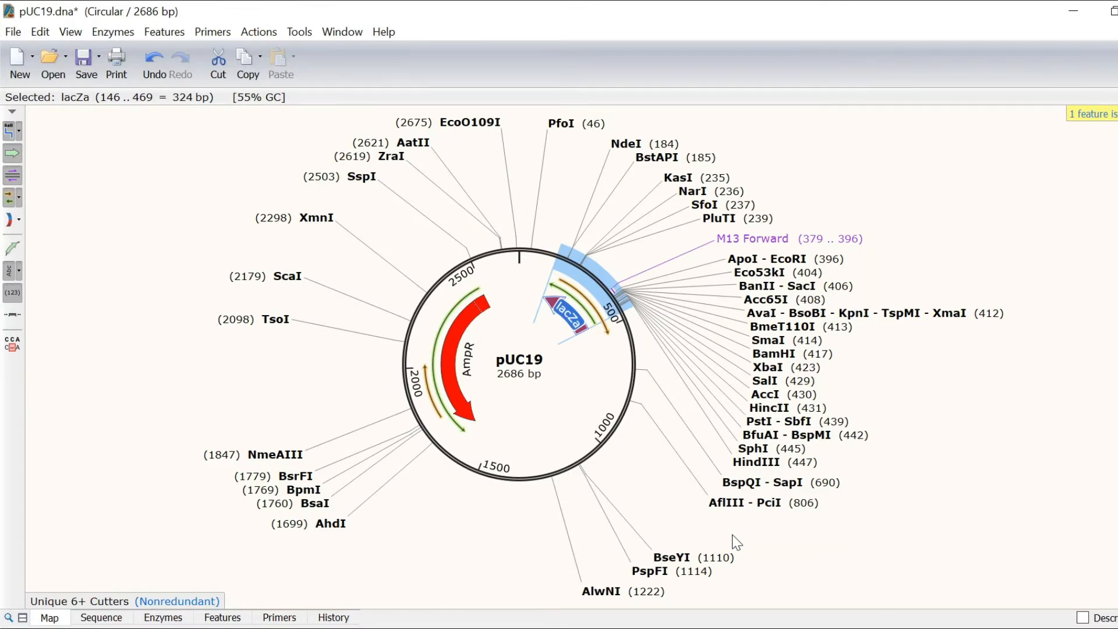
{"action": "mouse_move", "coordinate": [189, 592]}
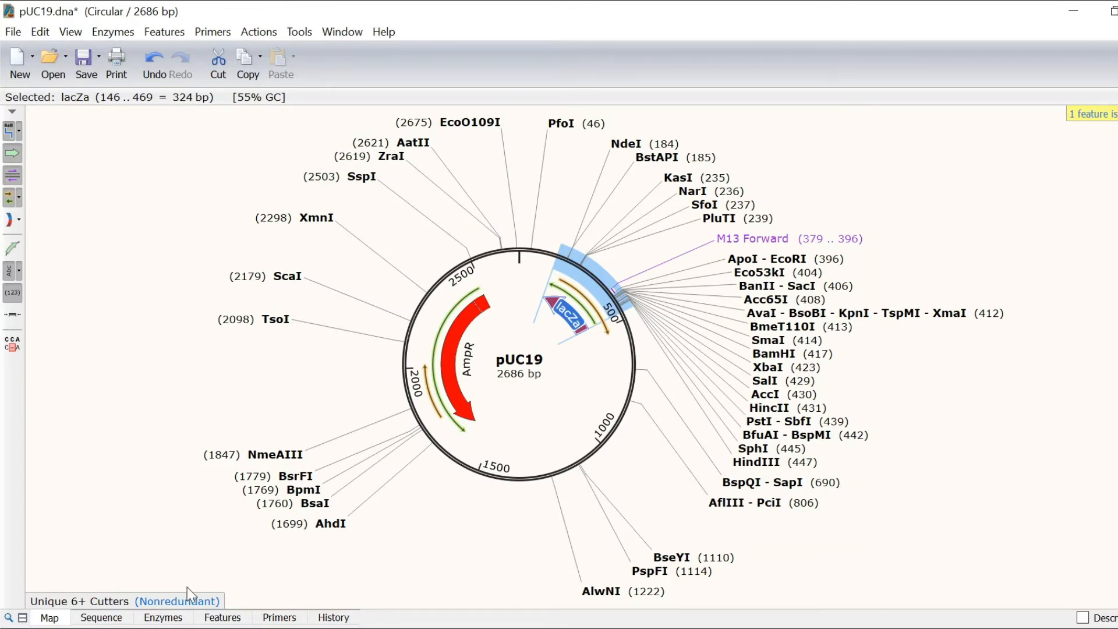
- Show the pUC19 sequence with the feature list (lacZa, MCS, AmpR) in a lower pane
{"action": "left_click", "coordinate": [101, 617]}
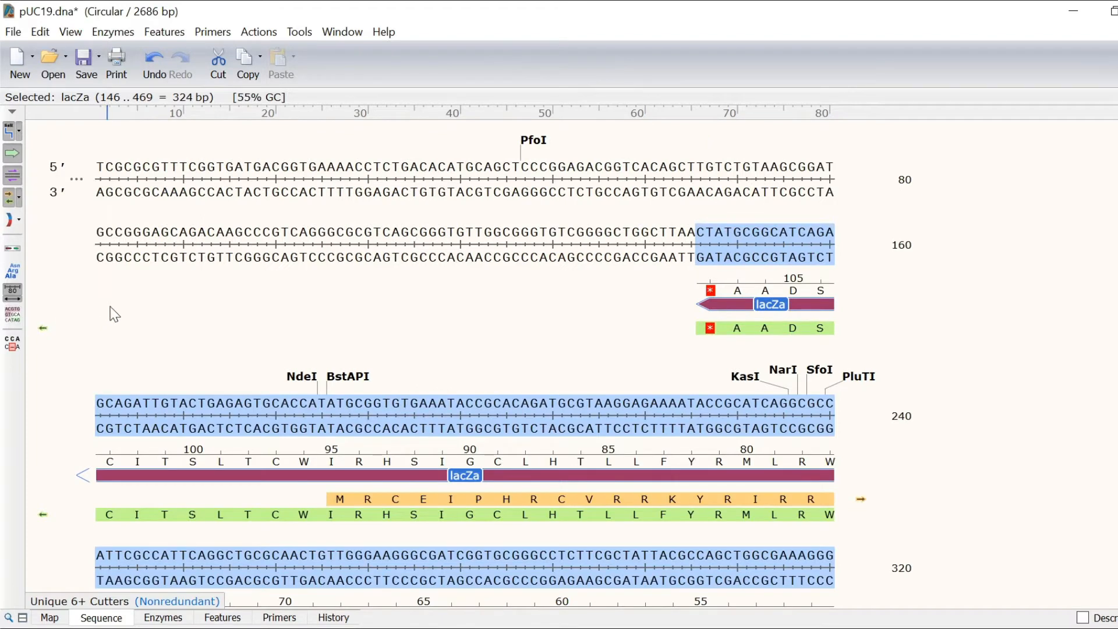
{"action": "mouse_move", "coordinate": [157, 311]}
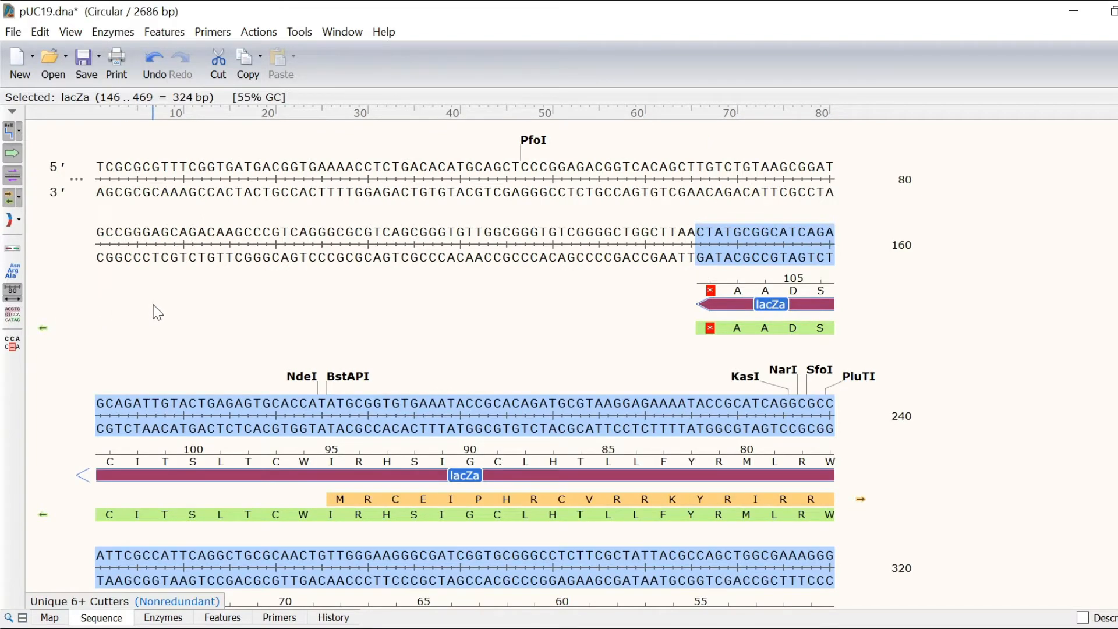
{"action": "mouse_move", "coordinate": [88, 514]}
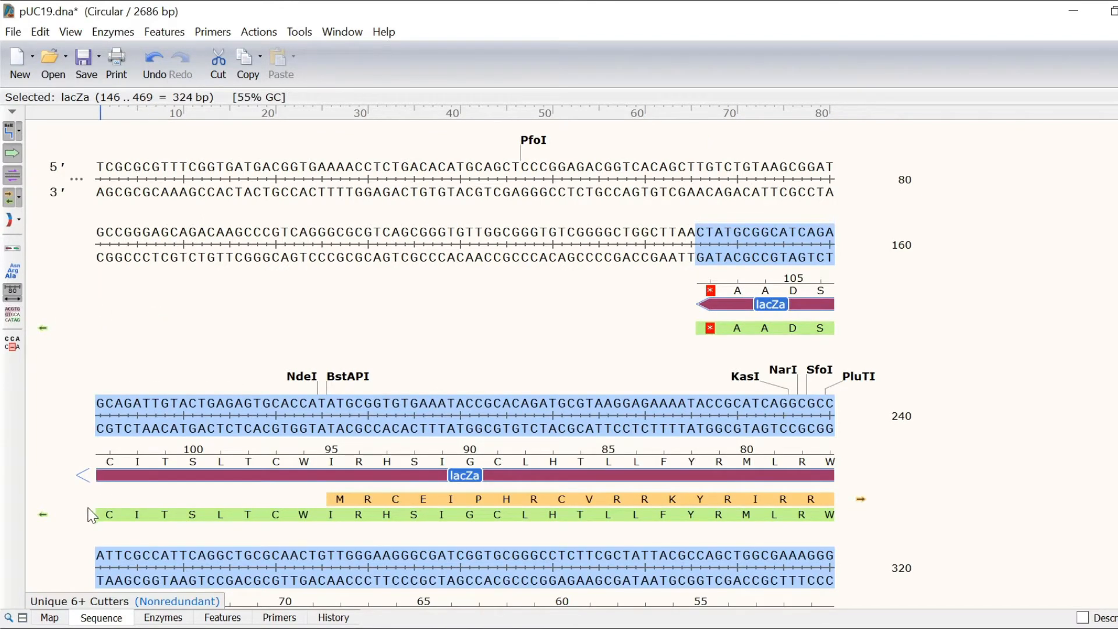
{"action": "left_click", "coordinate": [222, 617]}
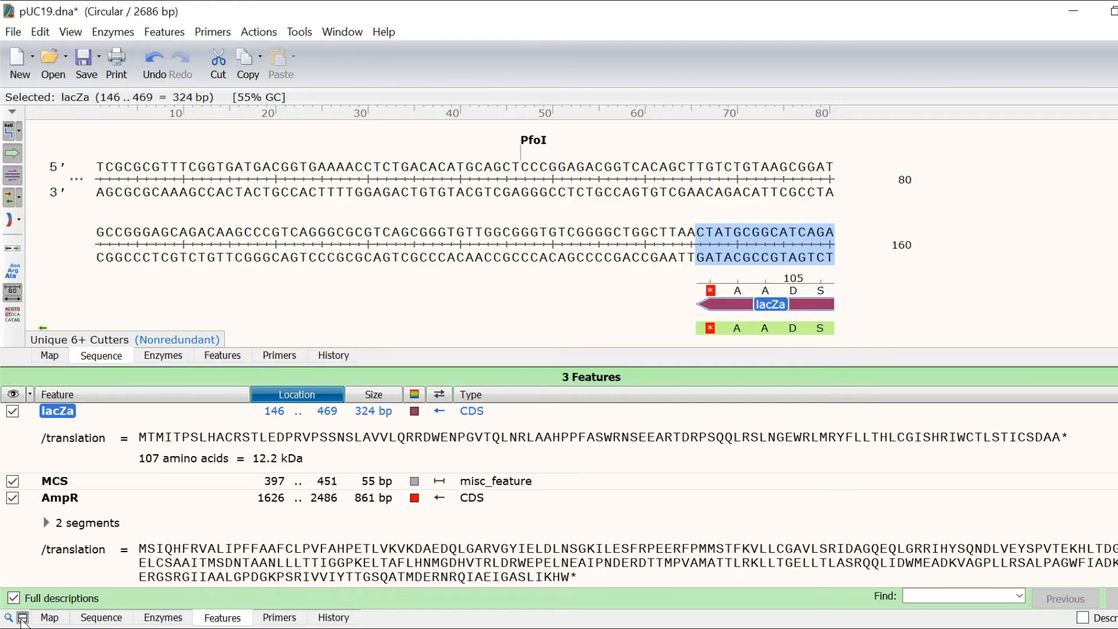
{"action": "mouse_move", "coordinate": [55, 456]}
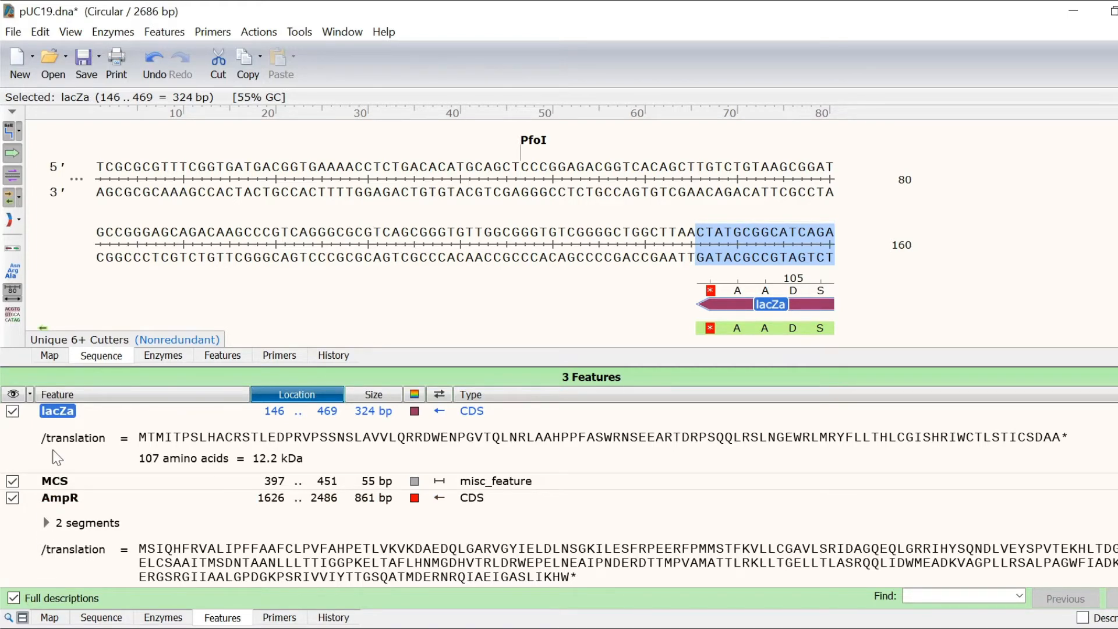
- Swap the panes to Map above Sequence, then show the Features list full-window
{"action": "left_click", "coordinate": [50, 355]}
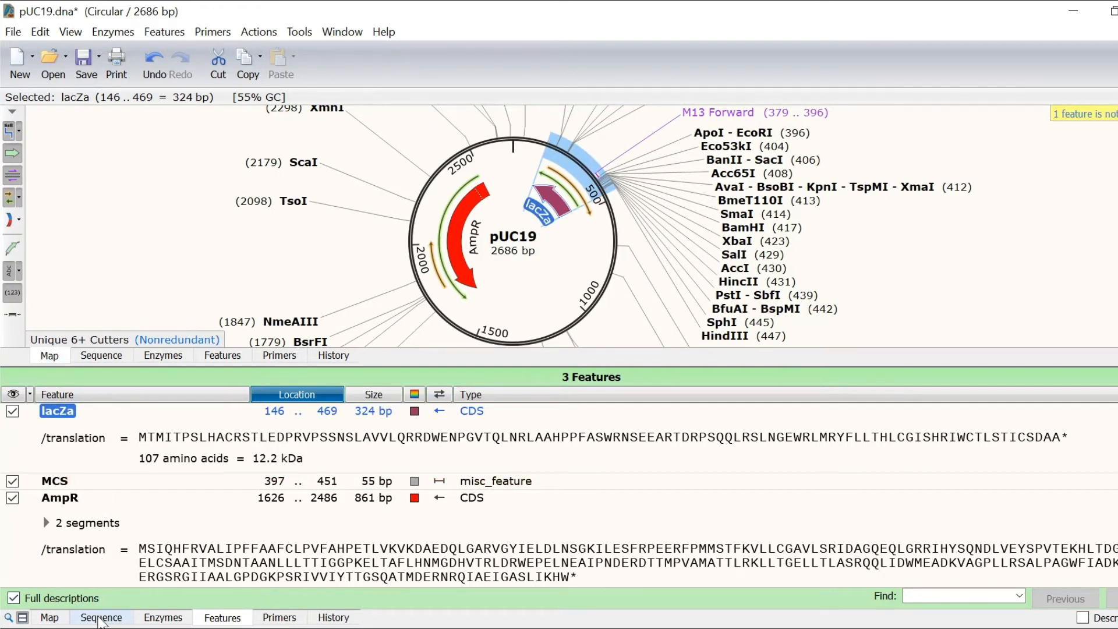
{"action": "left_click", "coordinate": [101, 355]}
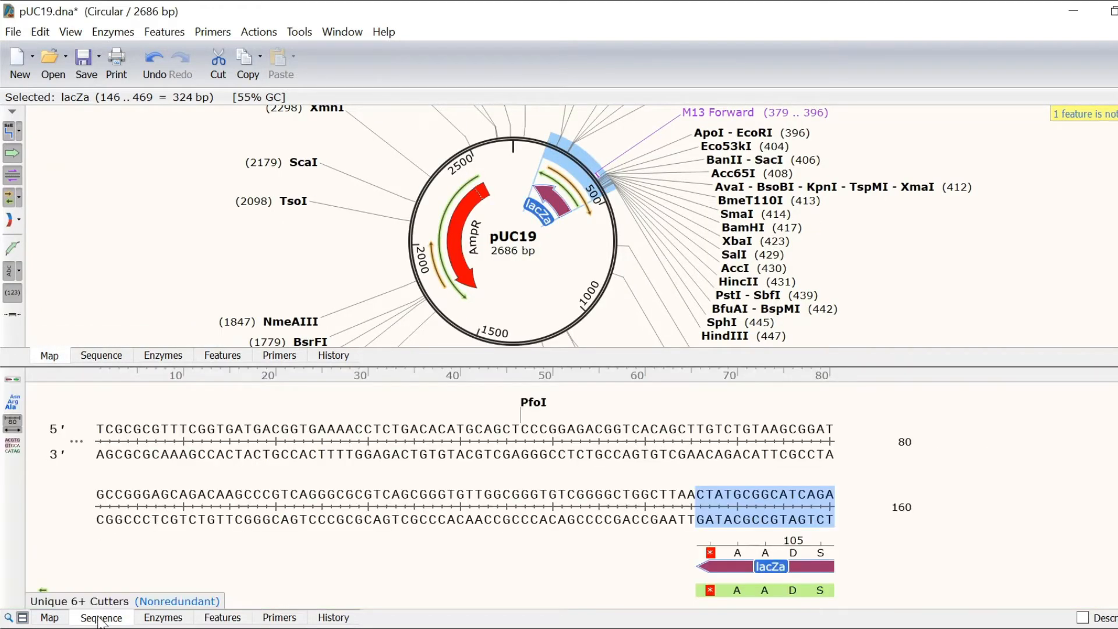
{"action": "left_click", "coordinate": [21, 617]}
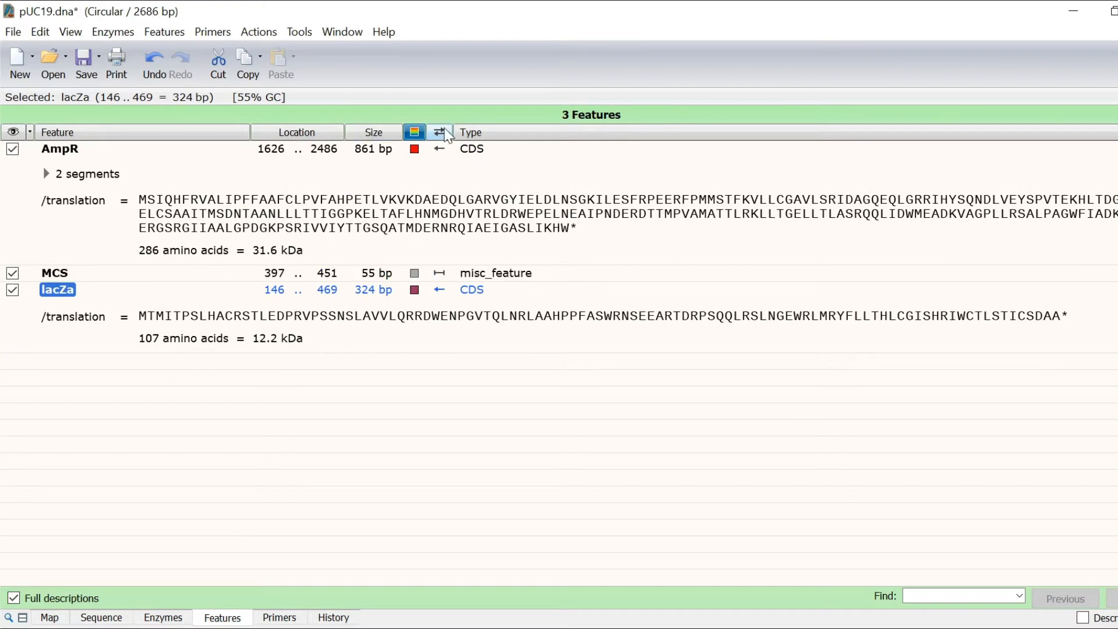
- Re-sort the feature list, hide lacZa, and return to the circular map showing only MCS and AmpR
{"action": "left_click", "coordinate": [470, 132]}
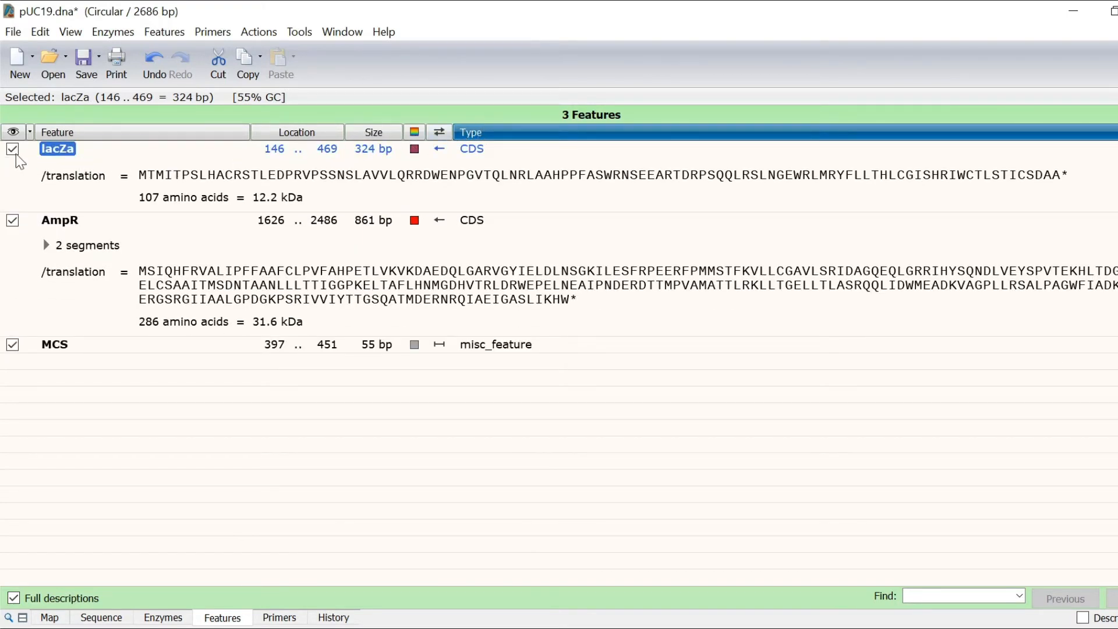
{"action": "left_click", "coordinate": [13, 150]}
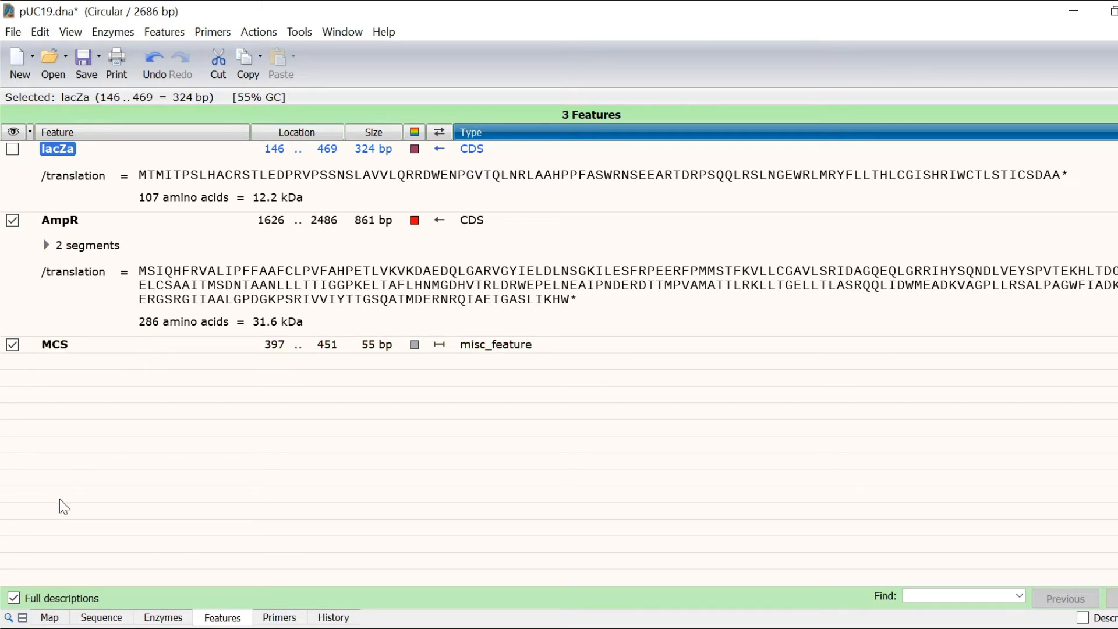
{"action": "left_click", "coordinate": [47, 617]}
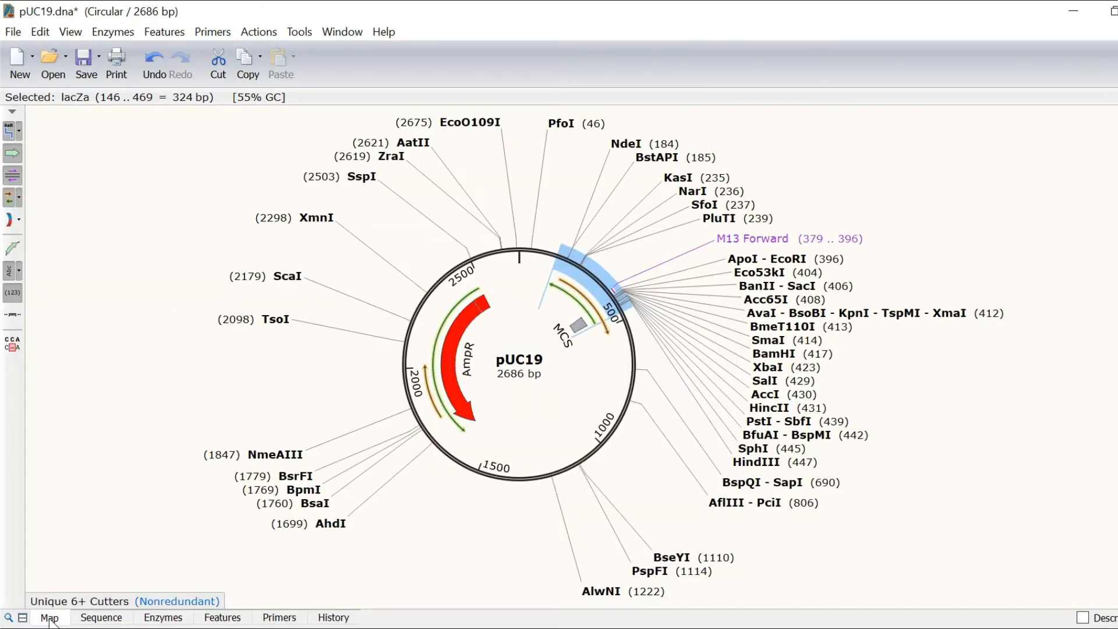
{"action": "mouse_move", "coordinate": [202, 471]}
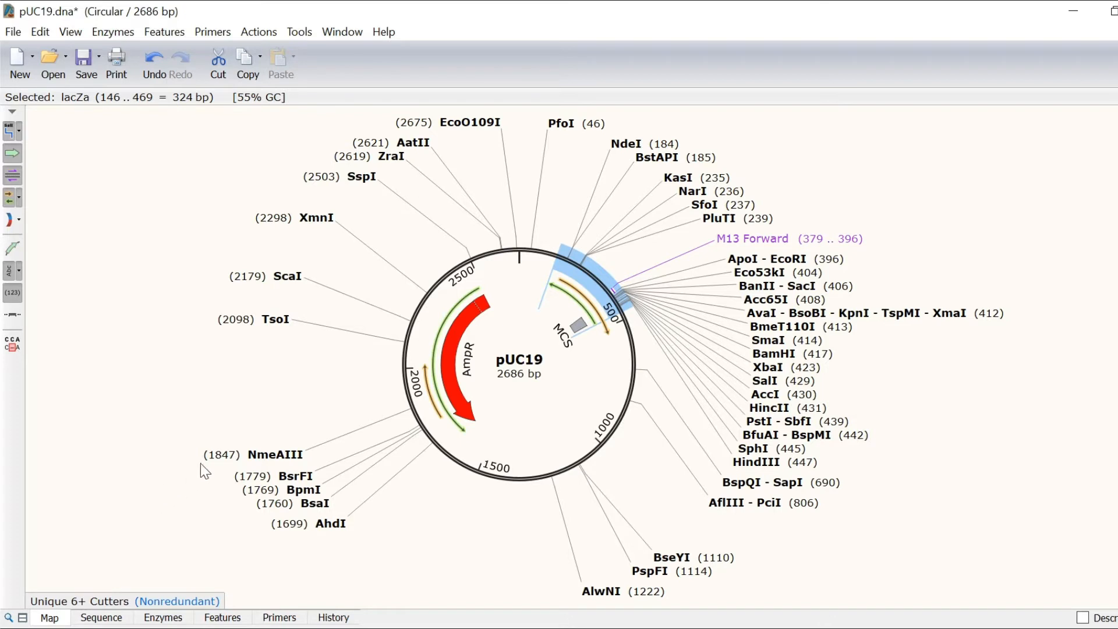
{"action": "mouse_move", "coordinate": [274, 319]}
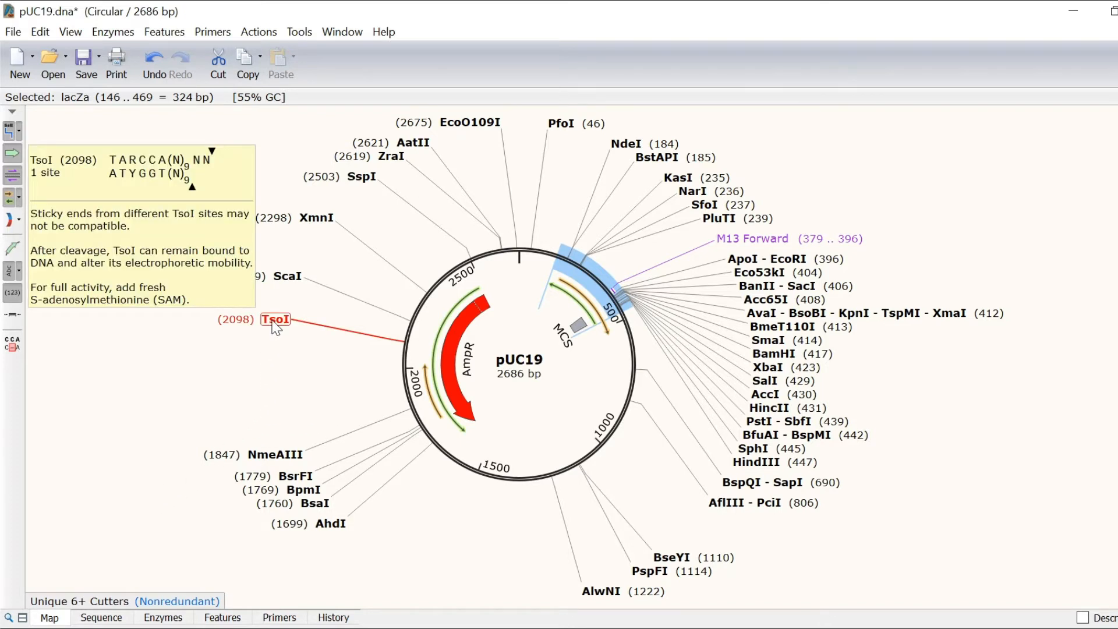
{"action": "mouse_move", "coordinate": [275, 460]}
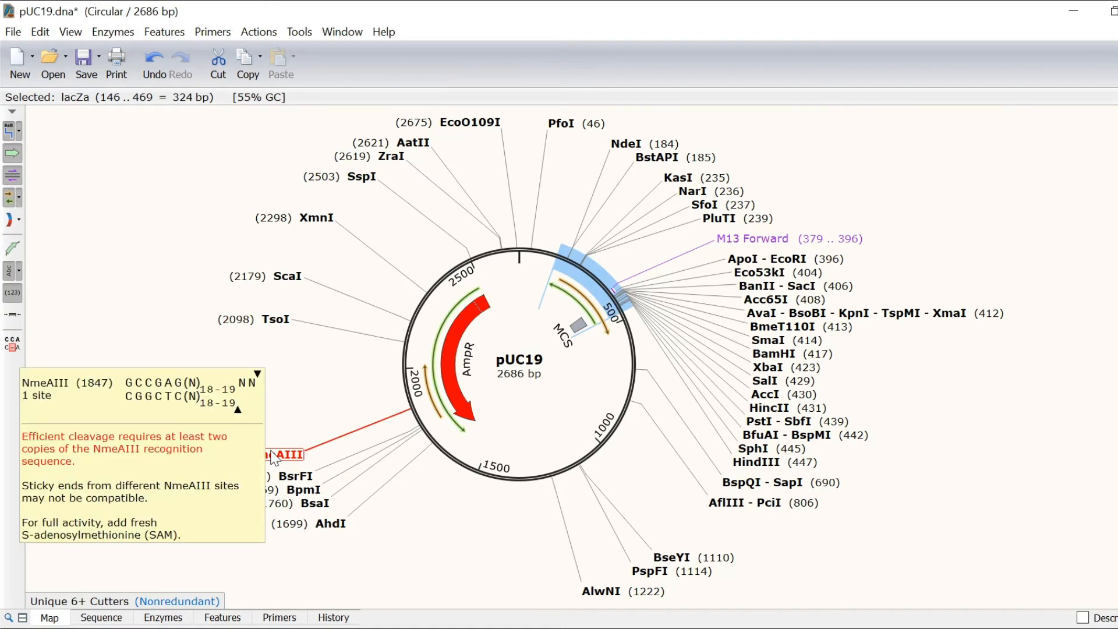
{"action": "mouse_move", "coordinate": [43, 178]}
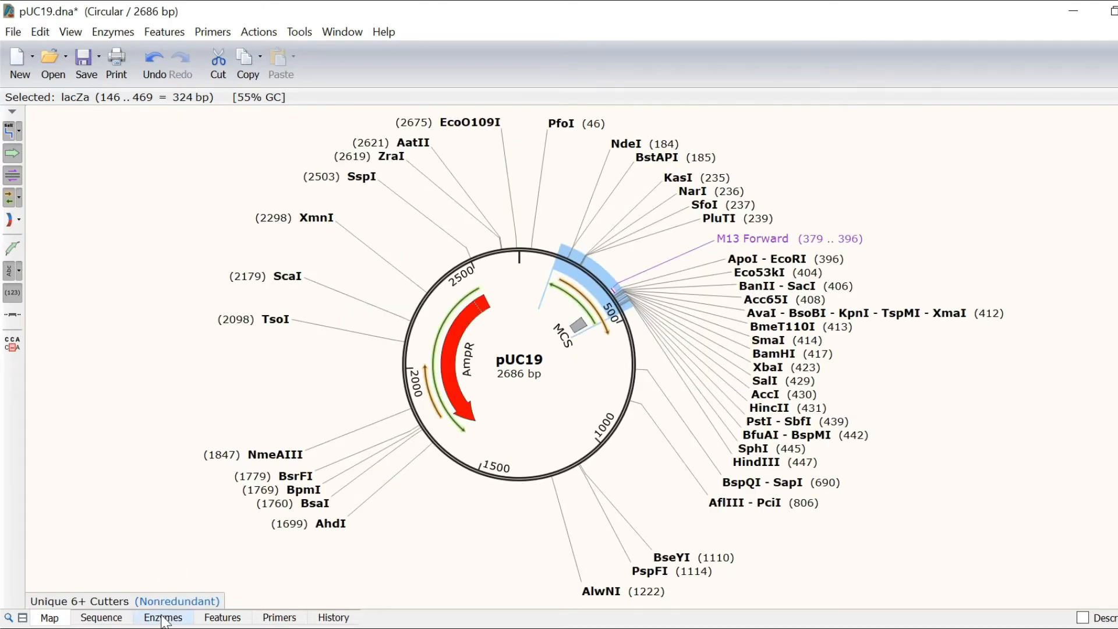
- Show the 50 unique 6+ cutters sorted by site count with cut sites drawn as lines
{"action": "left_click", "coordinate": [162, 618]}
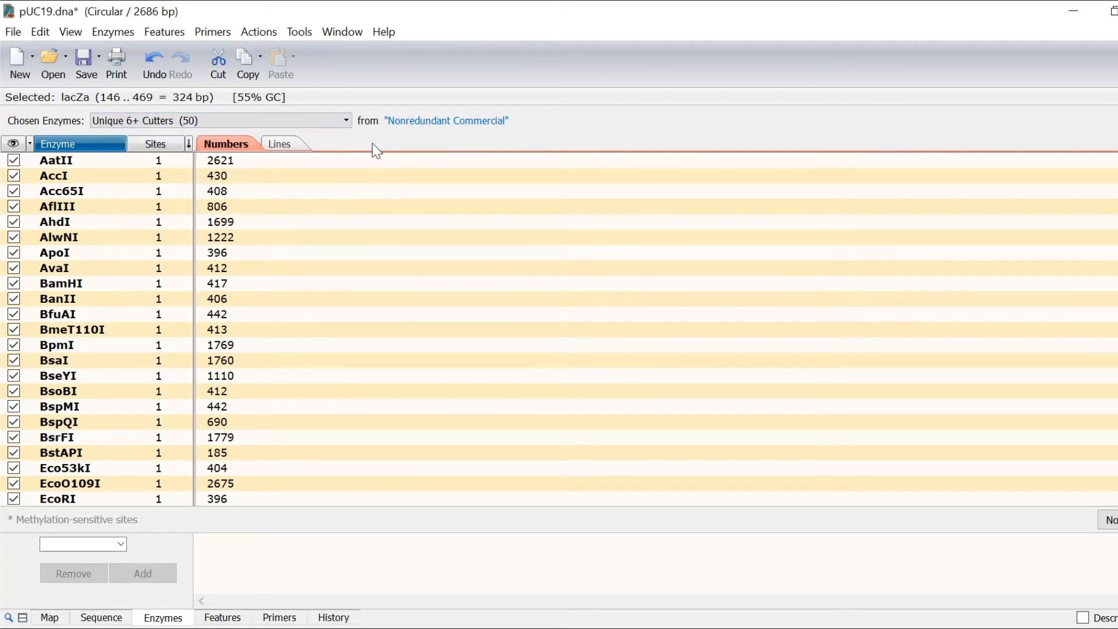
{"action": "left_click", "coordinate": [281, 144]}
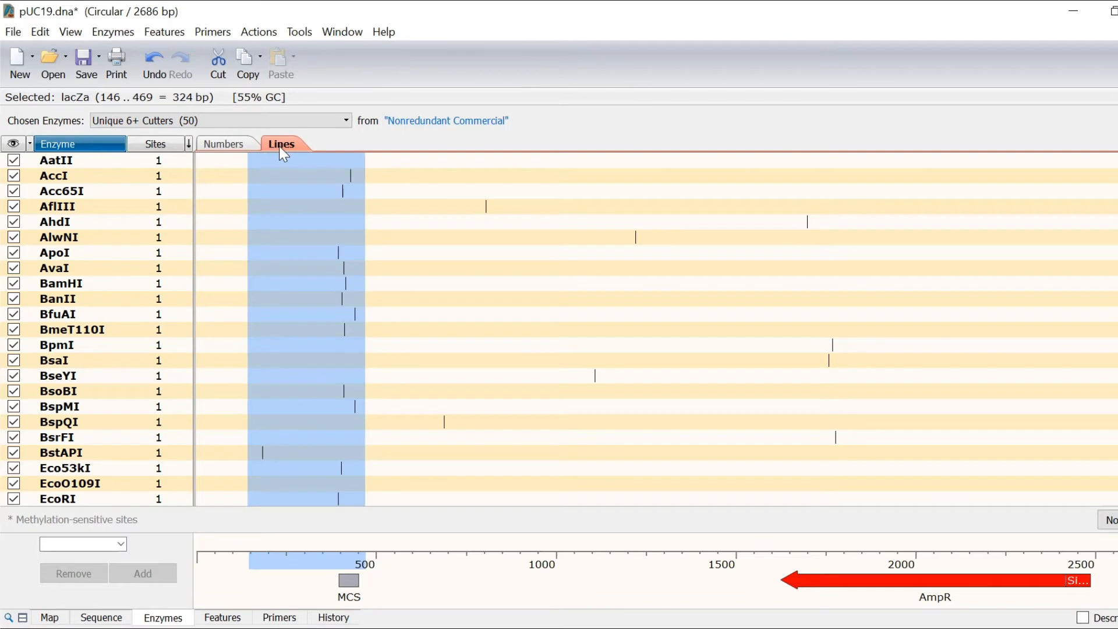
{"action": "mouse_move", "coordinate": [111, 149]}
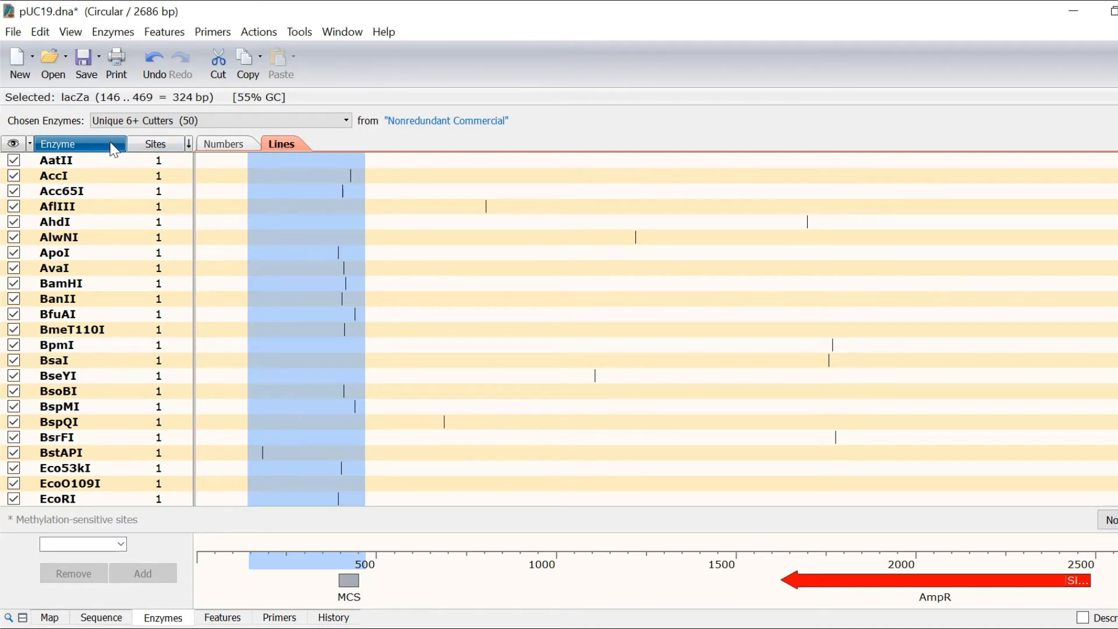
{"action": "left_click", "coordinate": [156, 144]}
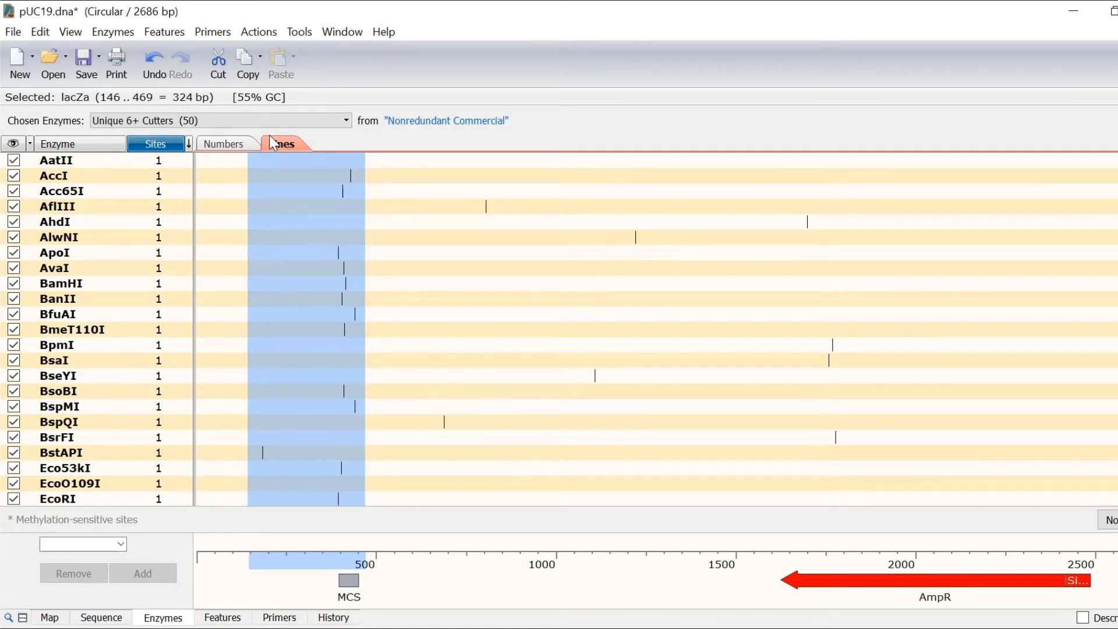
{"action": "left_click", "coordinate": [282, 144]}
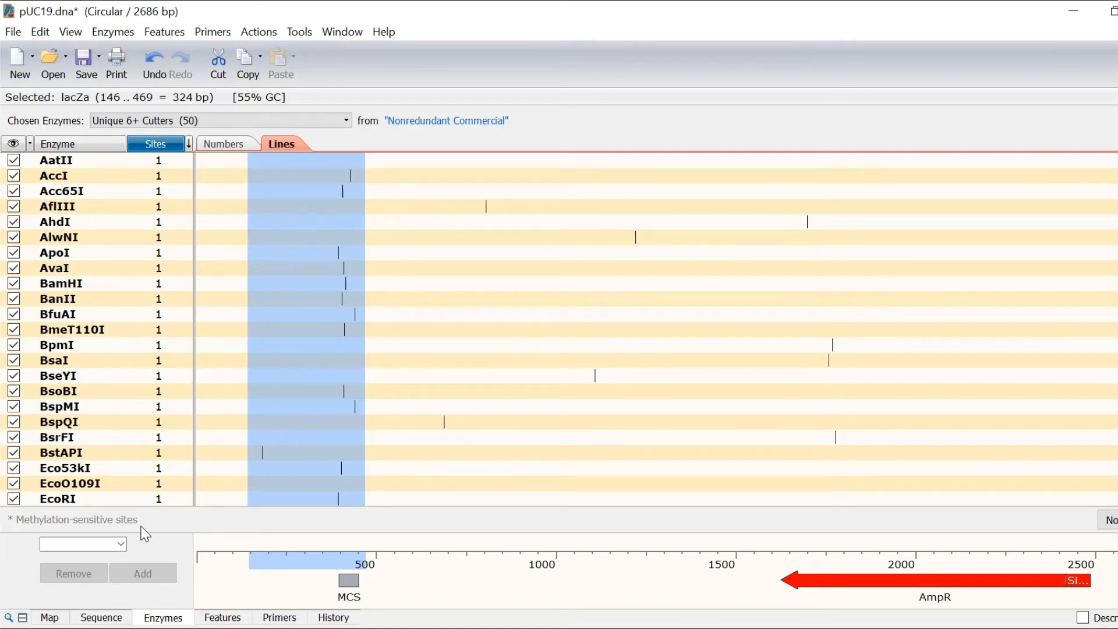
- Recolour the M13 Forward primer red in the sequence view
{"action": "left_click", "coordinate": [100, 618]}
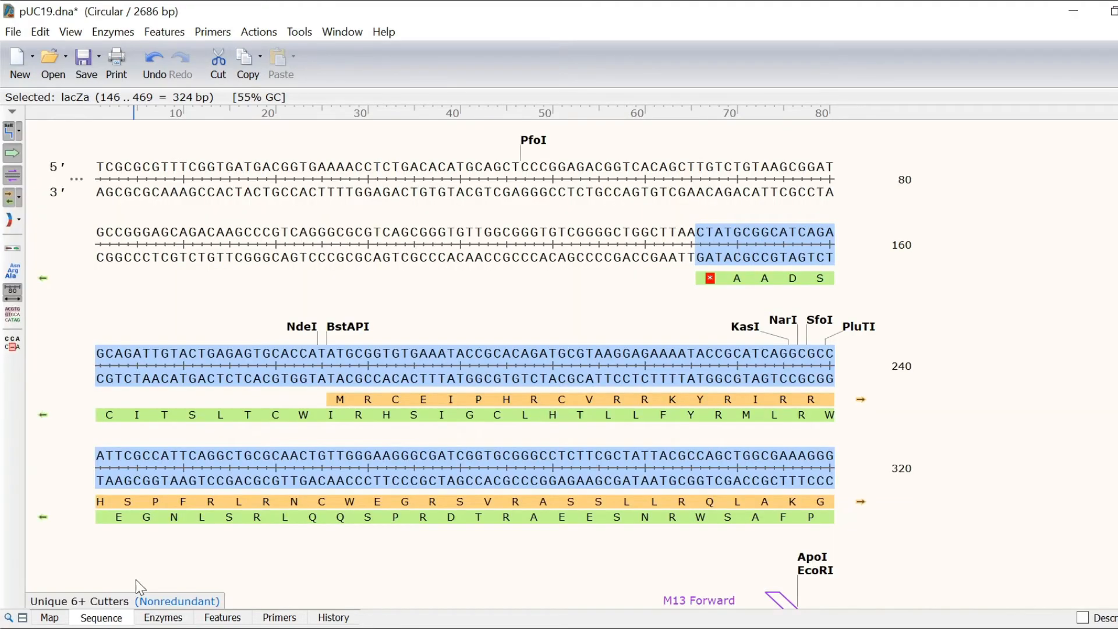
{"action": "scroll", "scroll_direction": "down", "scroll_amount": 3}
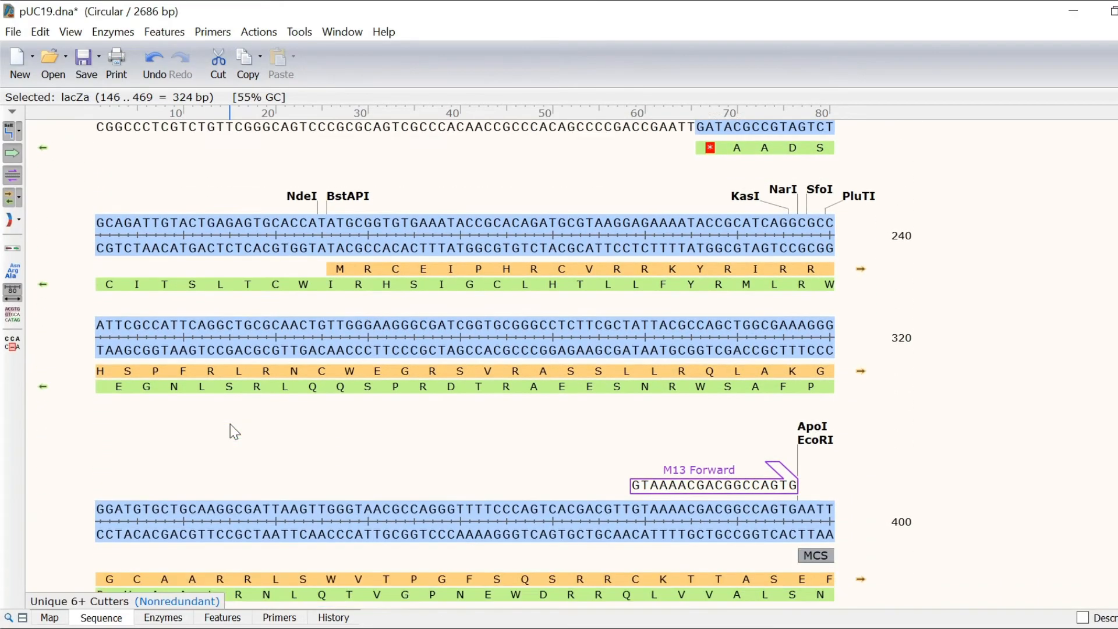
{"action": "scroll", "scroll_direction": "down", "scroll_amount": 3}
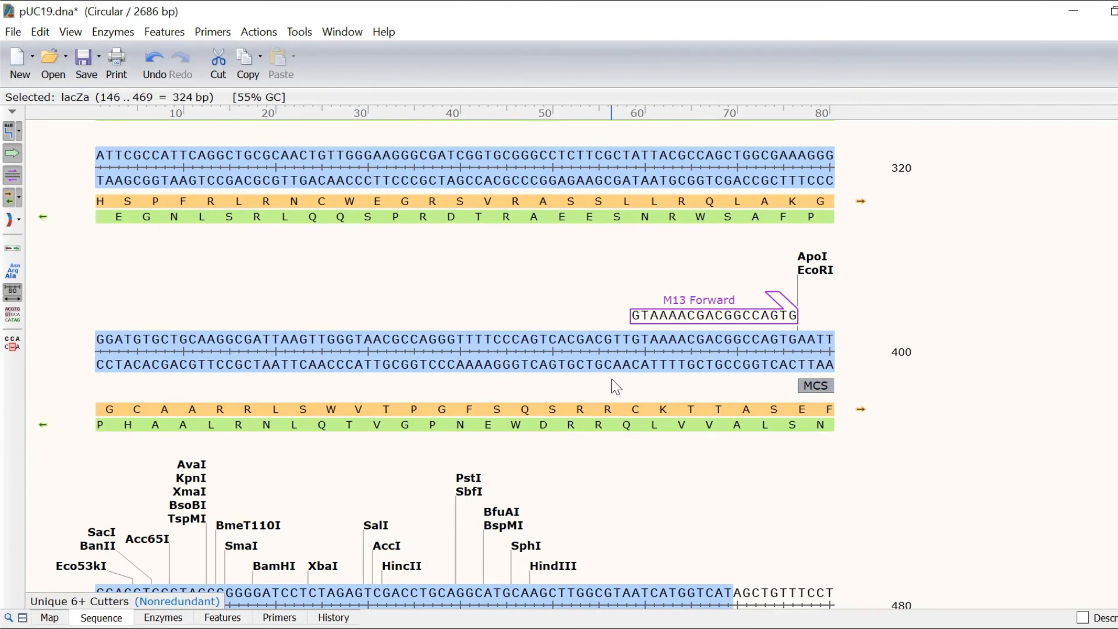
{"action": "right_click", "coordinate": [699, 315]}
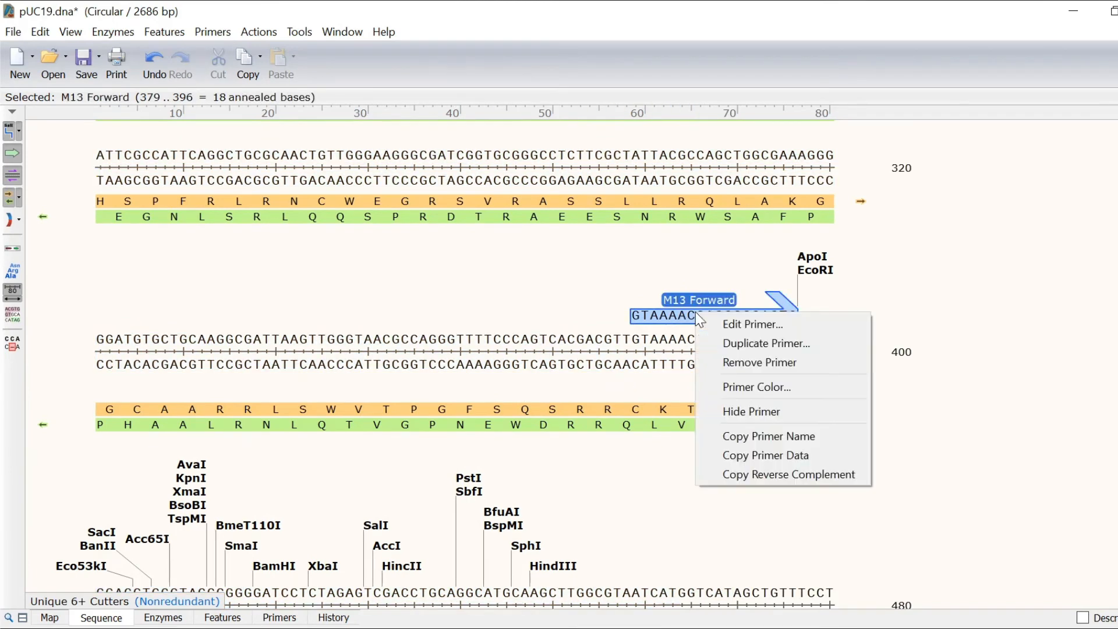
{"action": "left_click", "coordinate": [757, 386]}
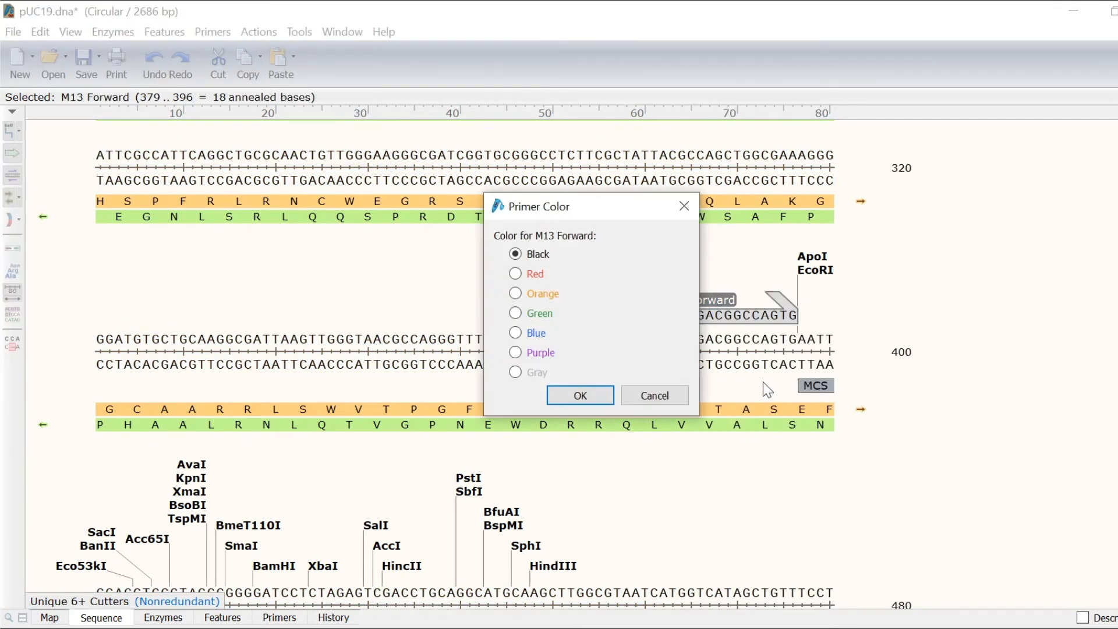
{"action": "left_click", "coordinate": [580, 395]}
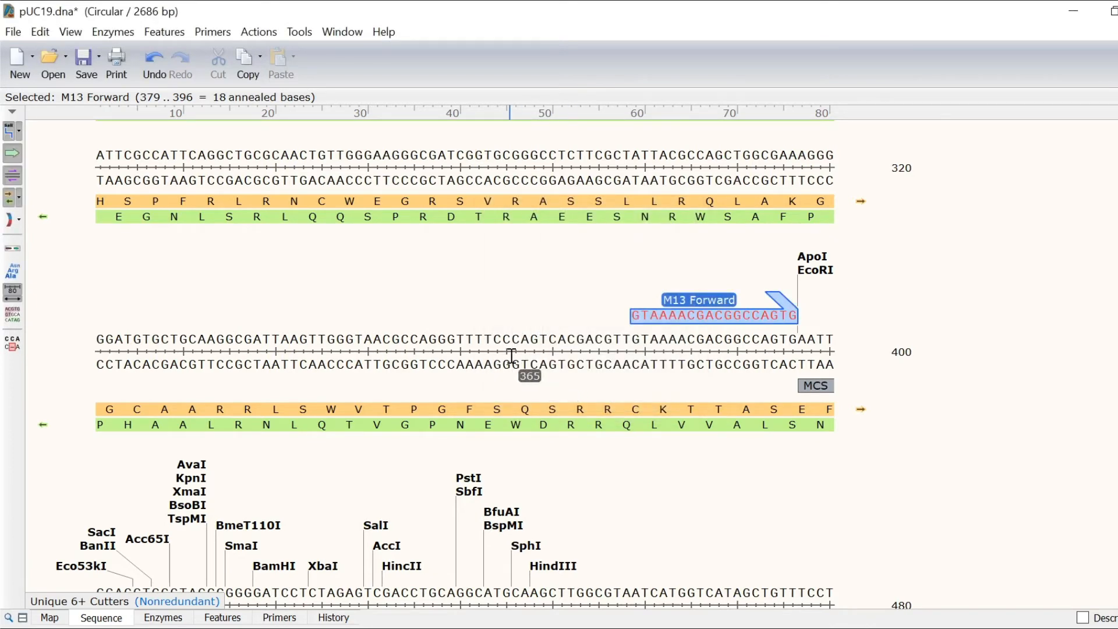
{"action": "left_click", "coordinate": [278, 617]}
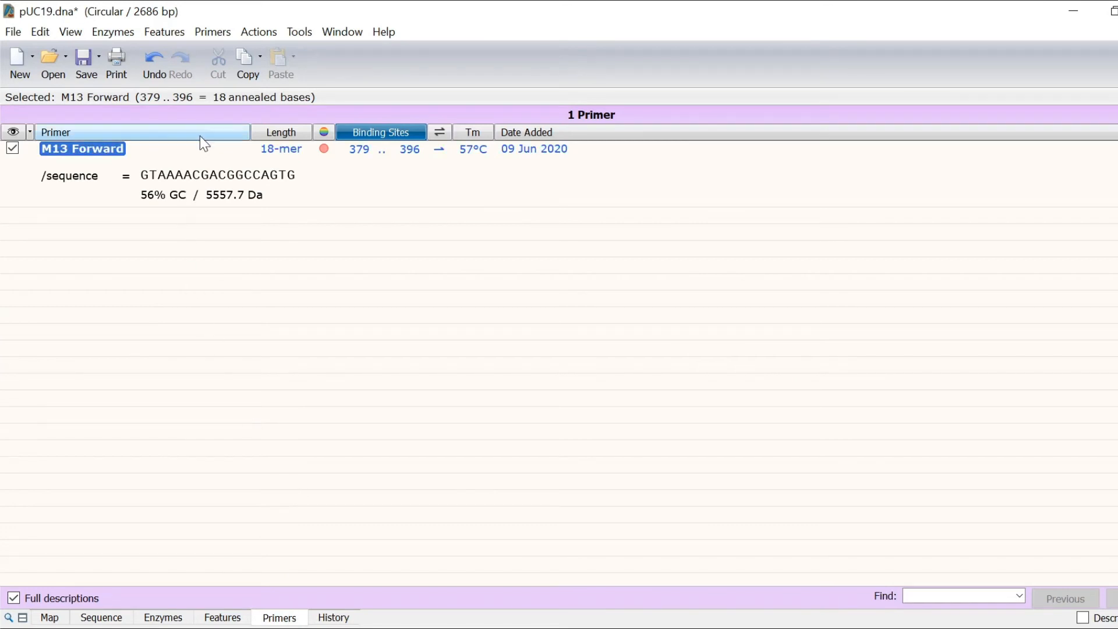
- Sort the primer list by name and by binding direction, showing M13 Forward as an 18-mer at 379..396
{"action": "left_click", "coordinate": [280, 132]}
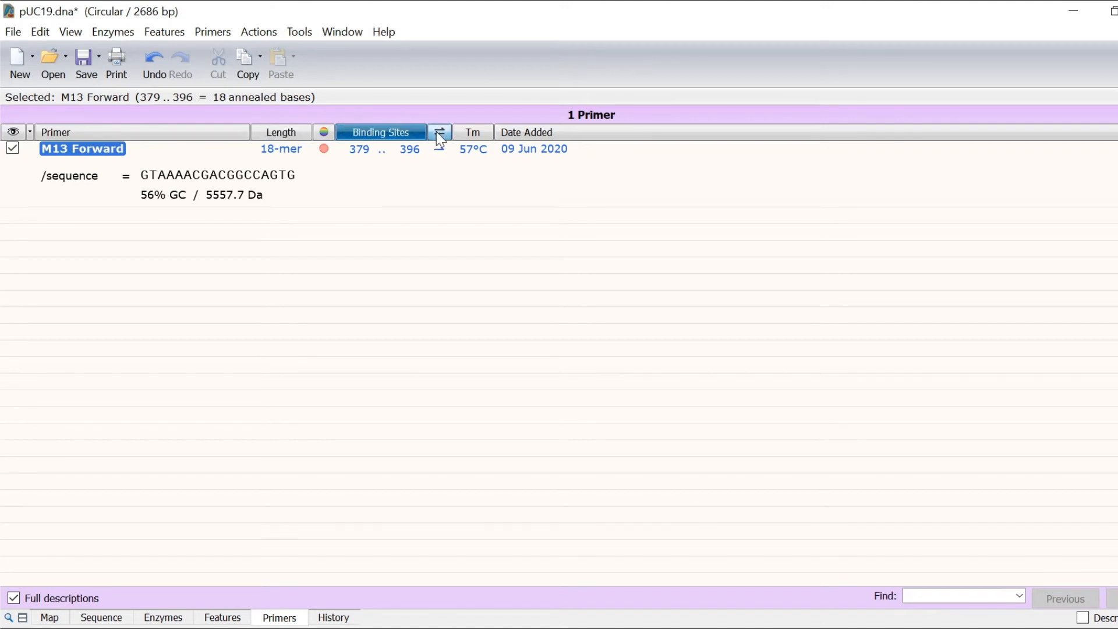
{"action": "left_click", "coordinate": [473, 132]}
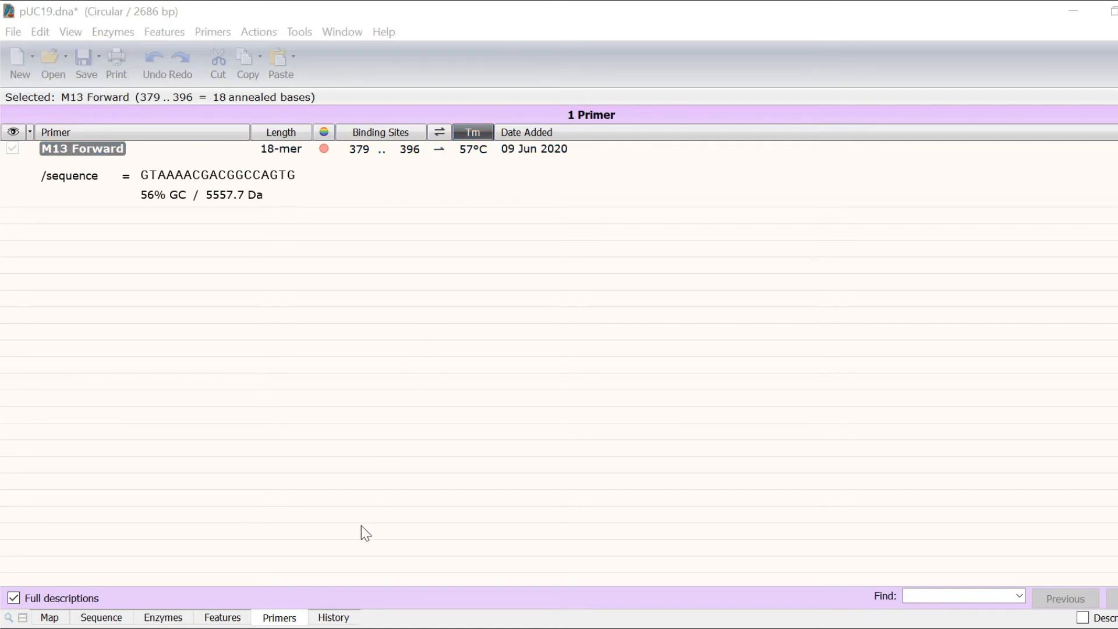
{"action": "left_click", "coordinate": [333, 617]}
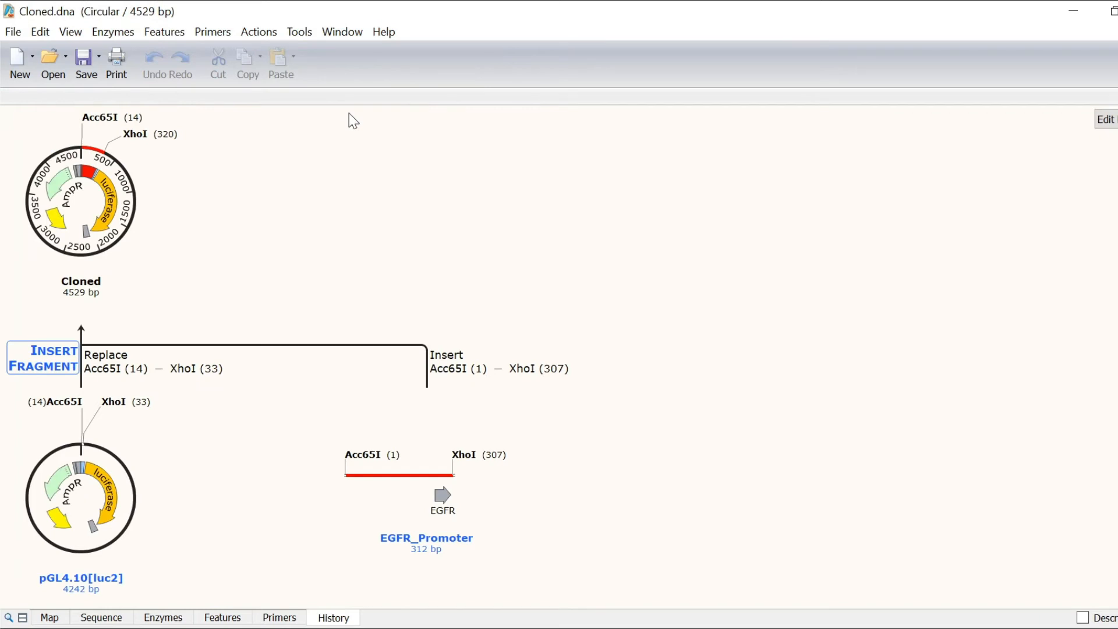
{"action": "mouse_move", "coordinate": [356, 297]}
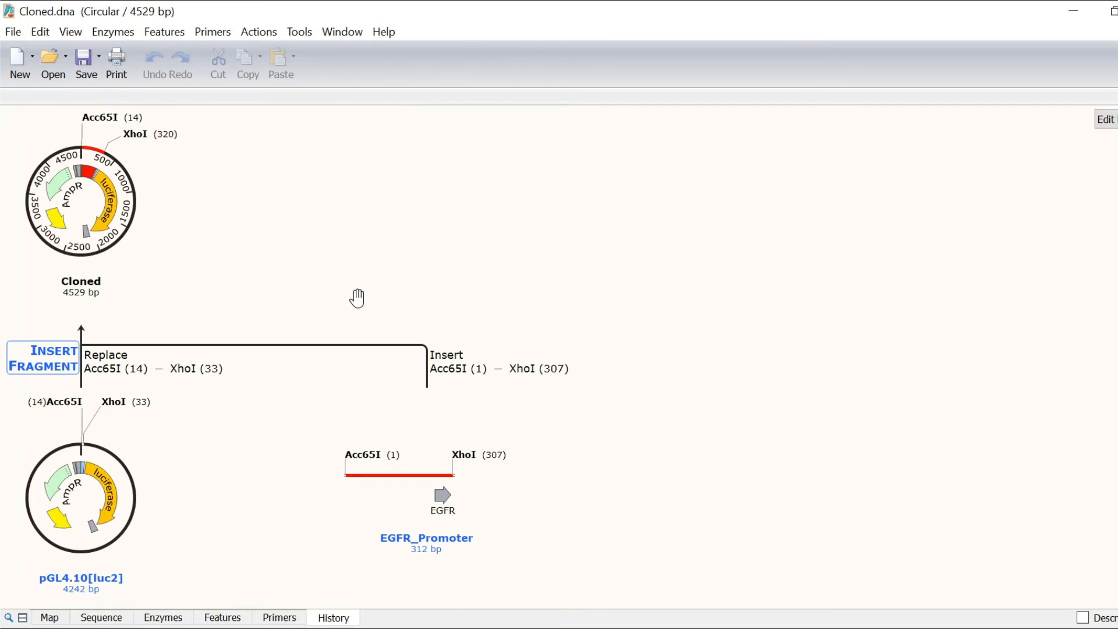
- Scroll Cloned.dna's construction history and open the EGFR_Promoter sequence from it
{"action": "scroll", "scroll_direction": "down", "scroll_amount": 3}
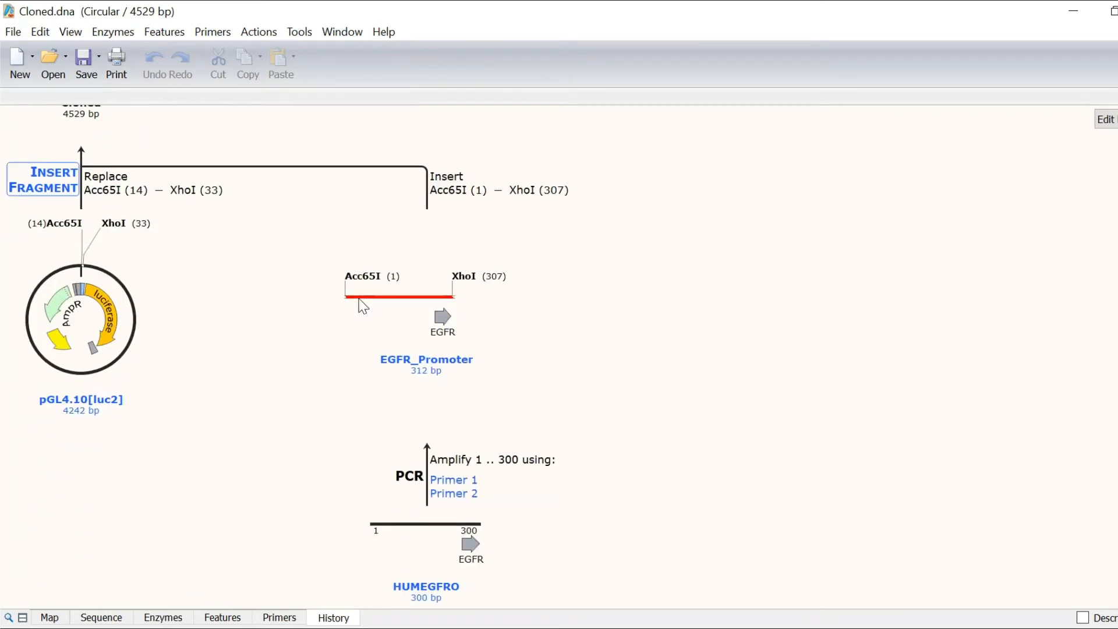
{"action": "mouse_move", "coordinate": [580, 469]}
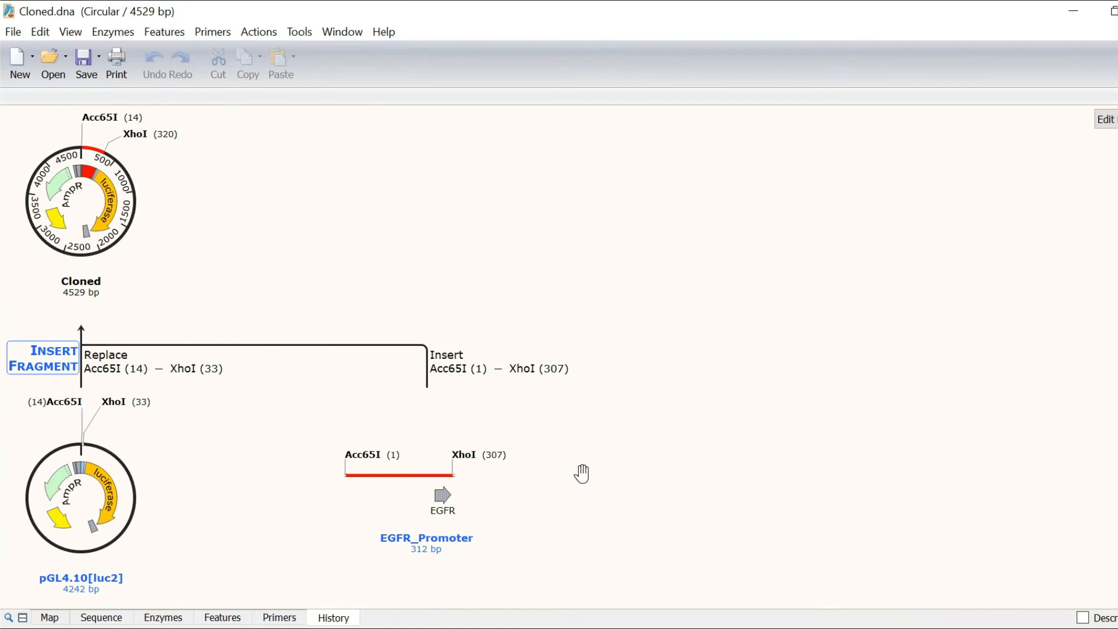
{"action": "mouse_move", "coordinate": [444, 538]}
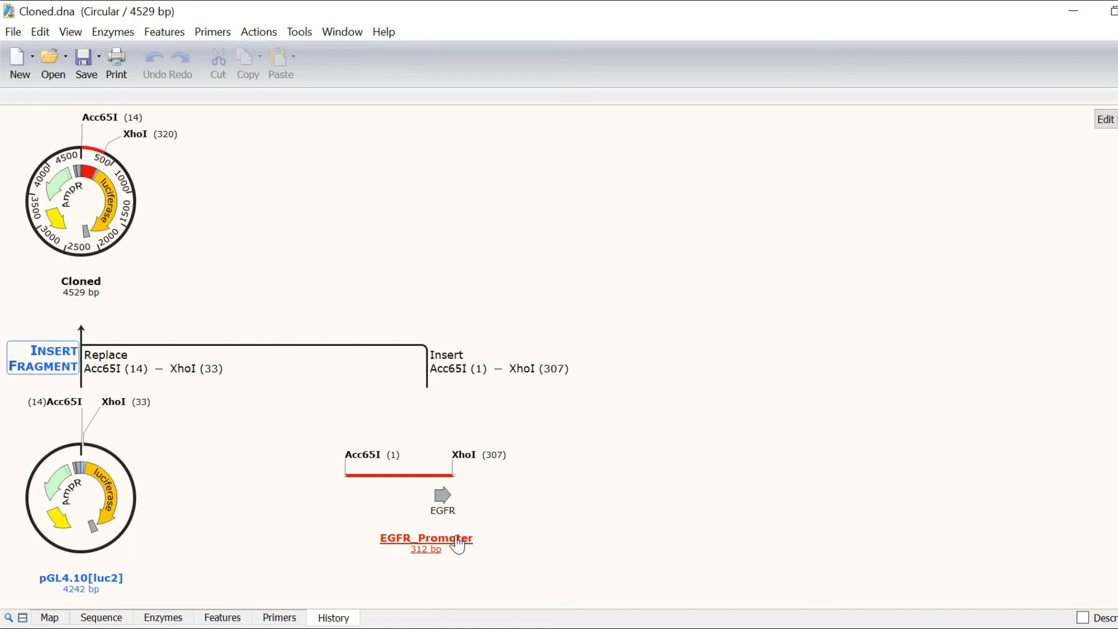
{"action": "double_click", "coordinate": [427, 538]}
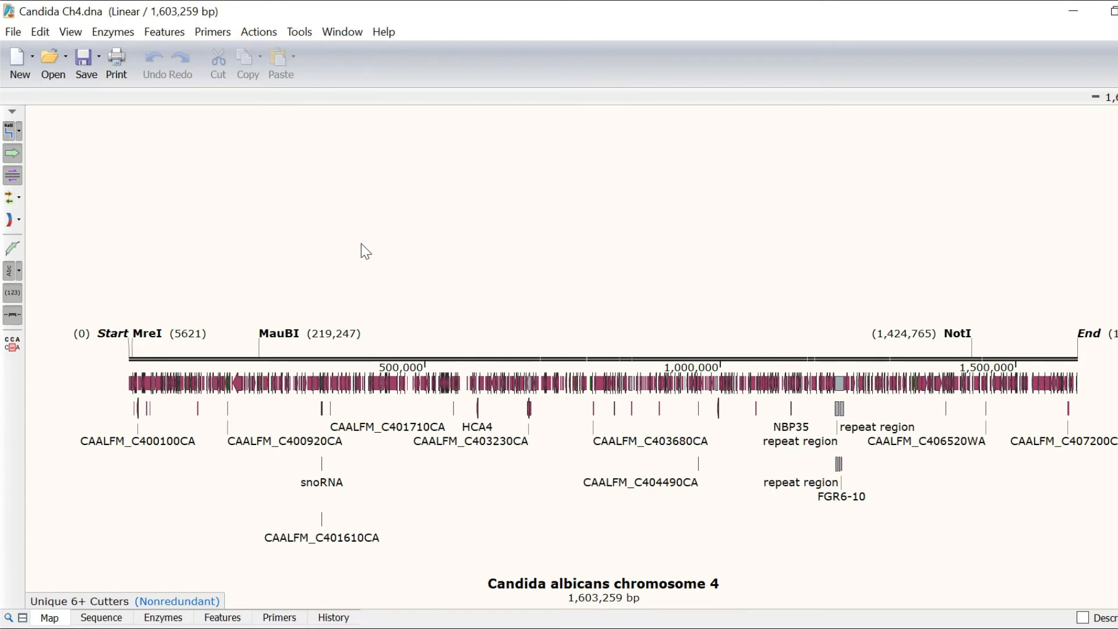
{"action": "mouse_move", "coordinate": [131, 493]}
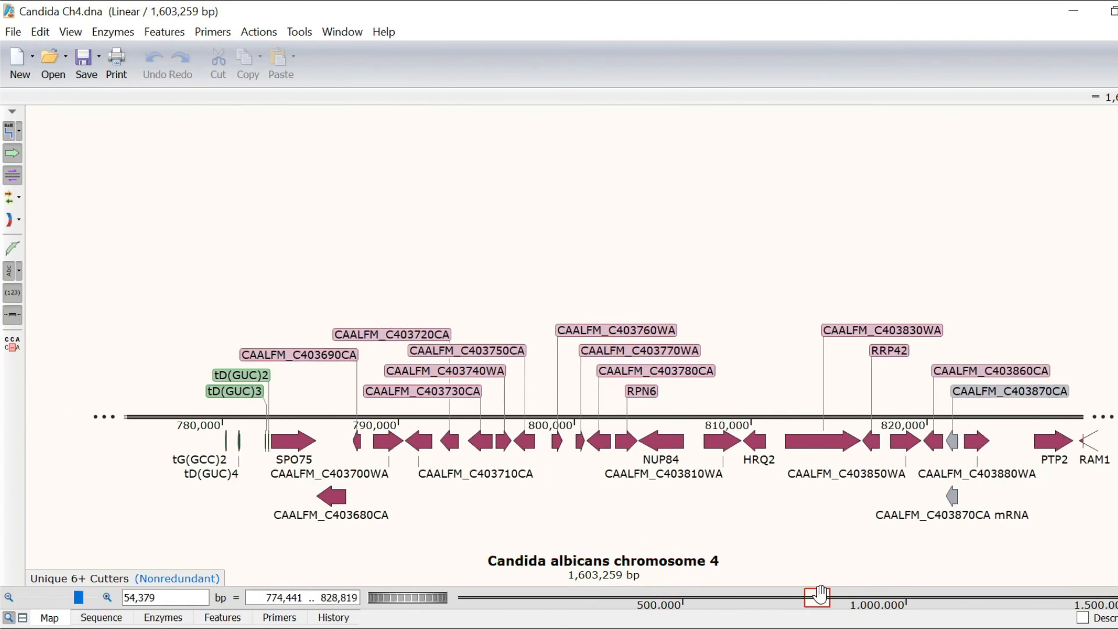
- Pan the zoomed chromosome 4 map to around 630–683 kb, then to 457–511 kb
{"action": "left_click_drag", "start_coordinate": [818, 598], "coordinate": [751, 597]}
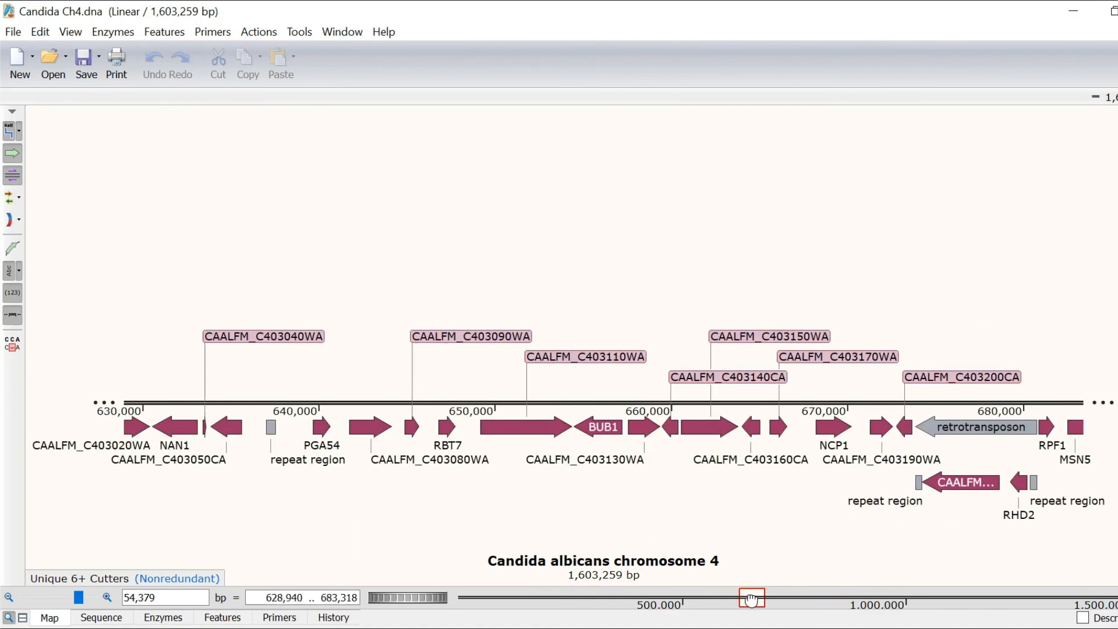
{"action": "left_click_drag", "start_coordinate": [750, 599], "coordinate": [670, 599]}
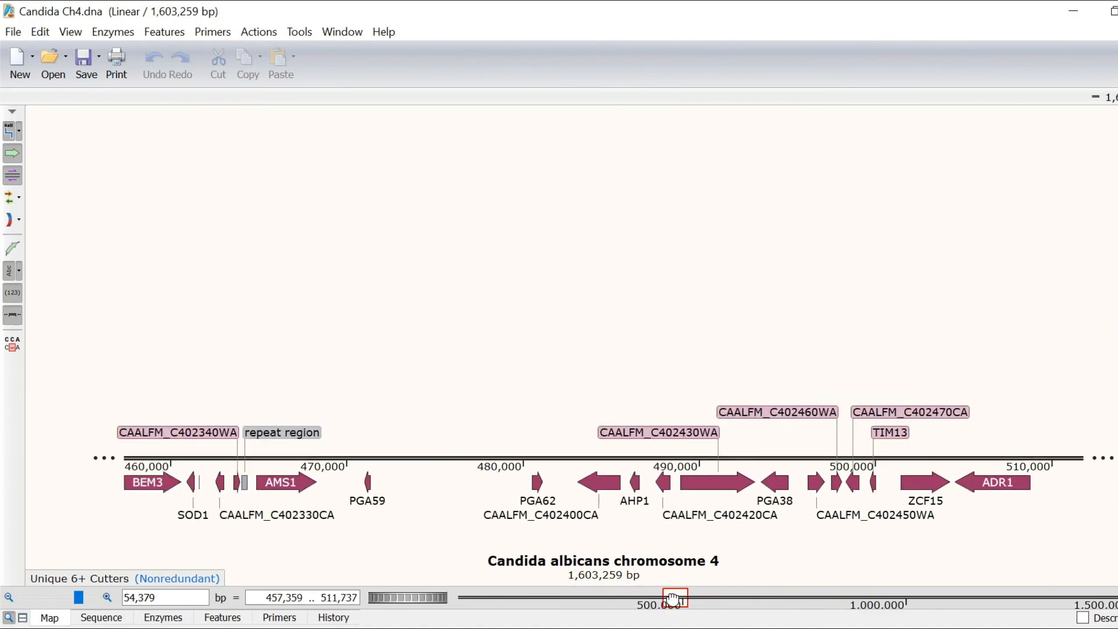